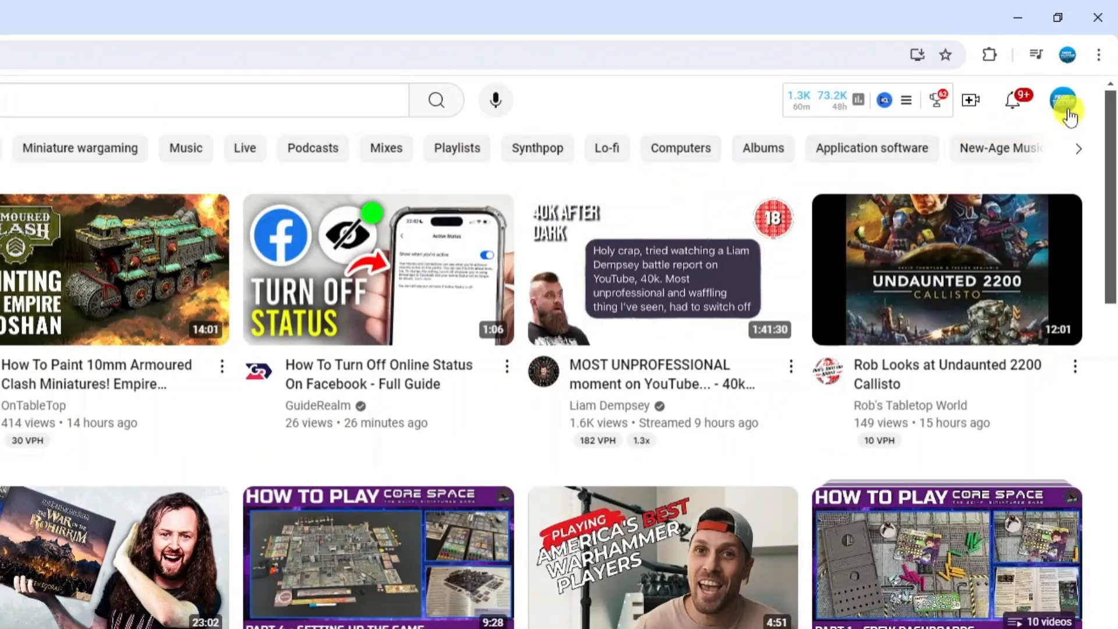
Open YouTube Studio for the Tech Tutor channel from the account menu.
click(1065, 100)
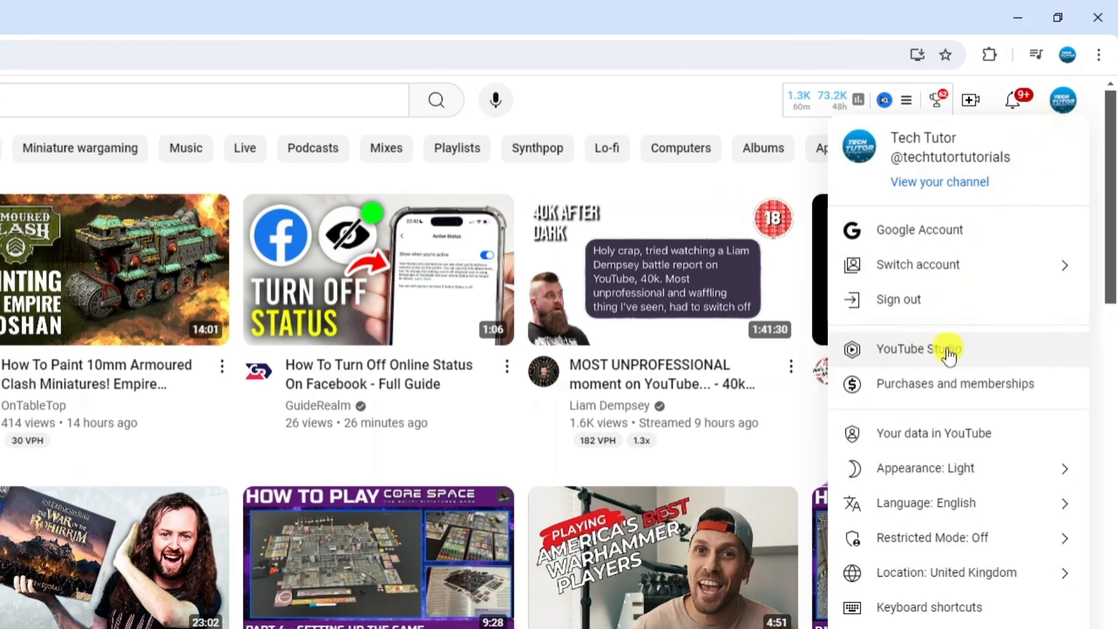
click(917, 349)
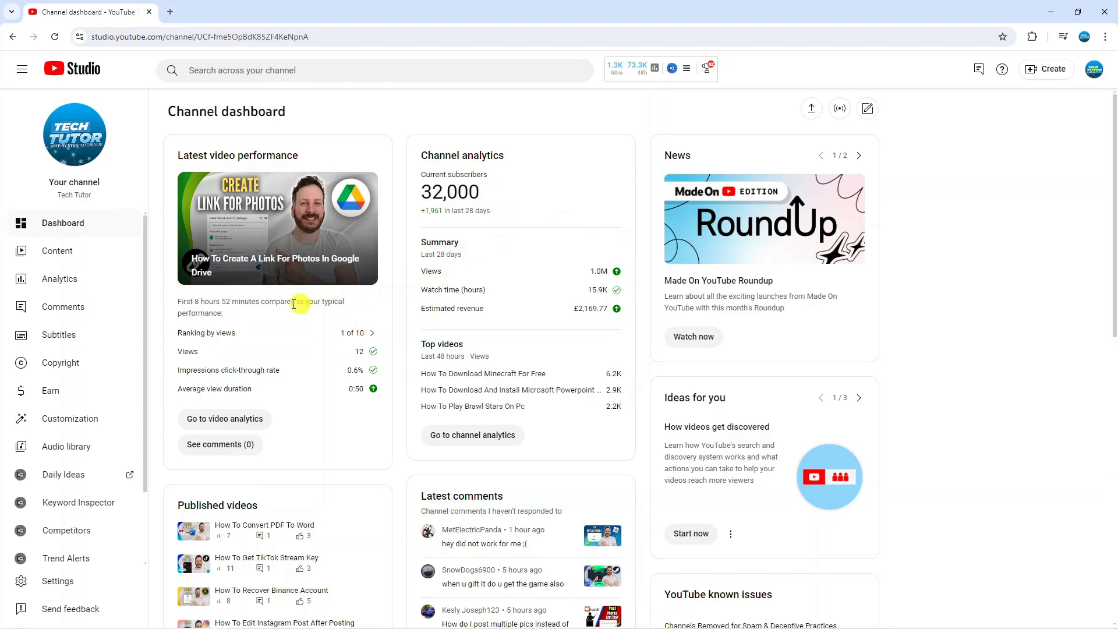
mouse_move(80, 577)
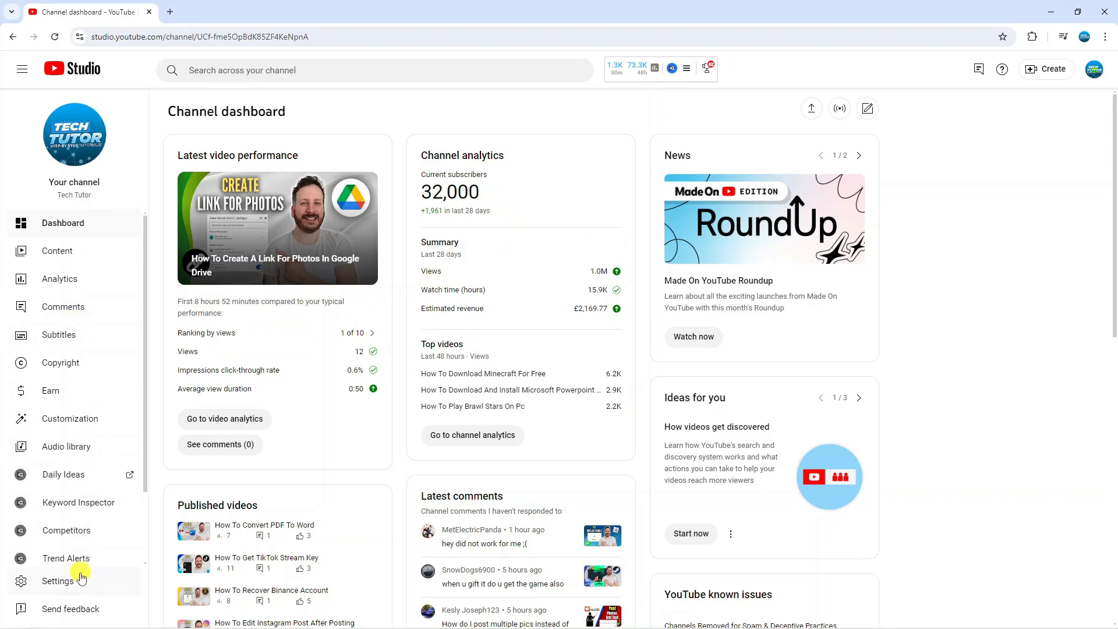
Open Studio Settings and show the Permissions section.
click(57, 580)
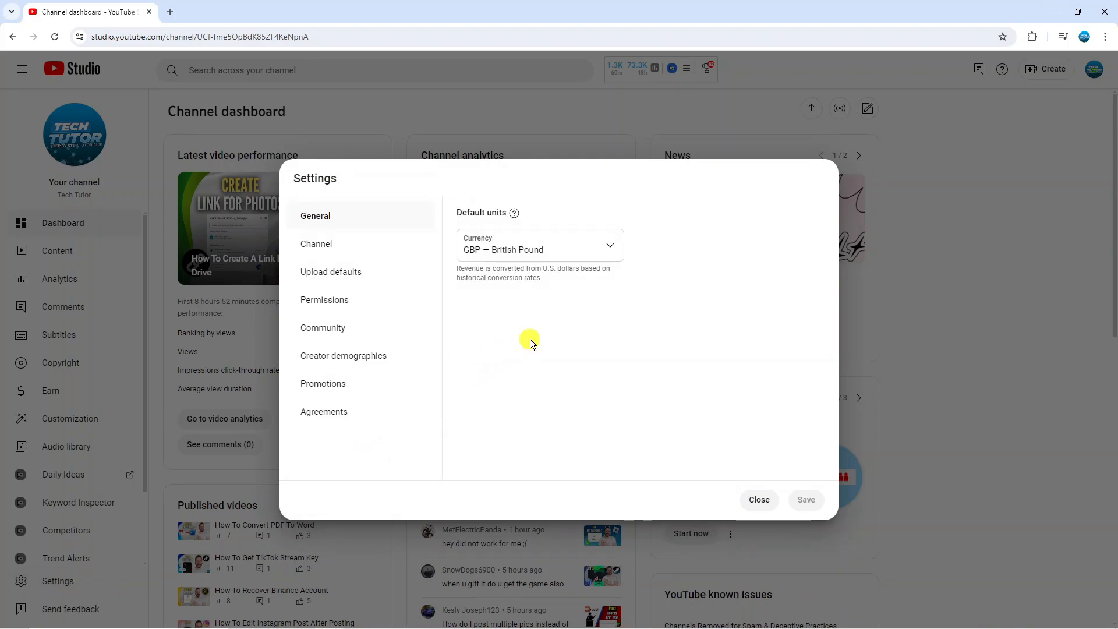
mouse_move(380, 291)
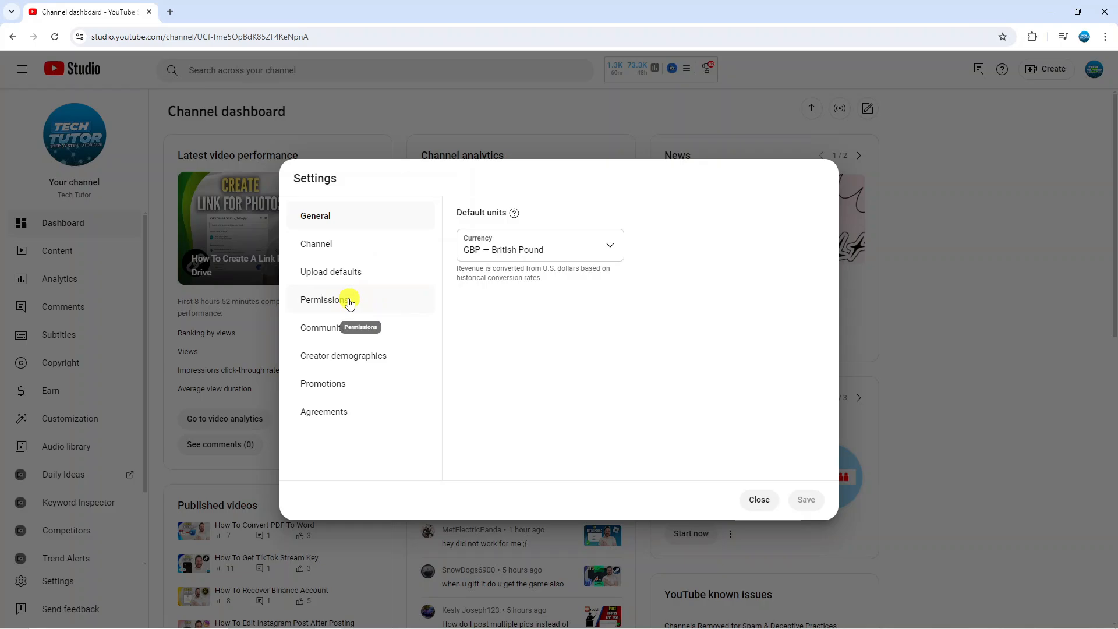
click(325, 300)
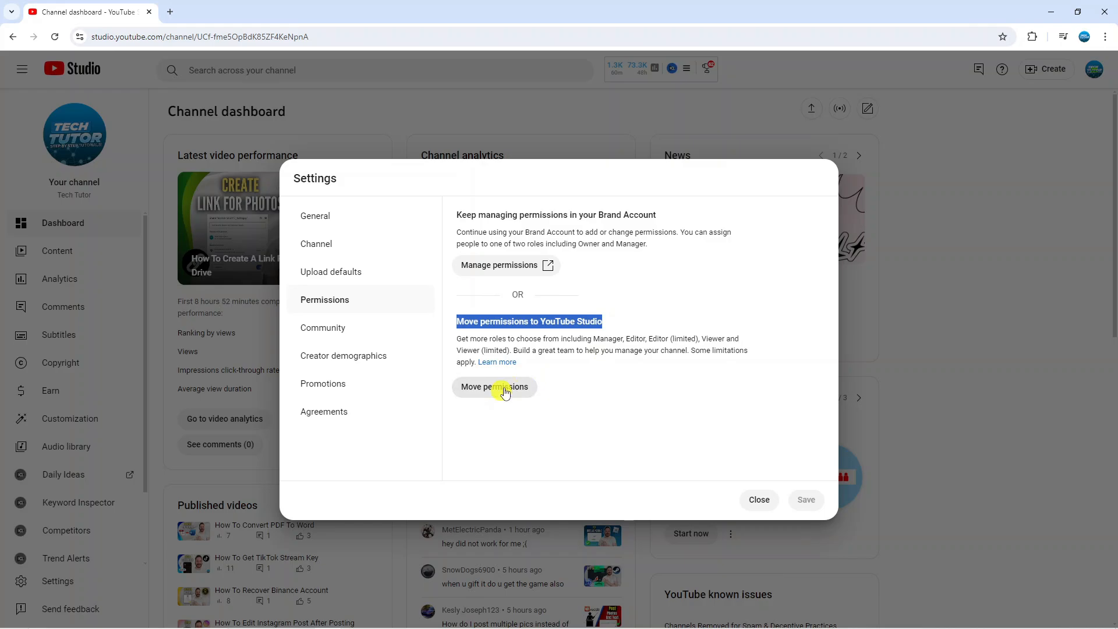
Move permissions to YouTube Studio to list the owner and pending manager.
click(495, 386)
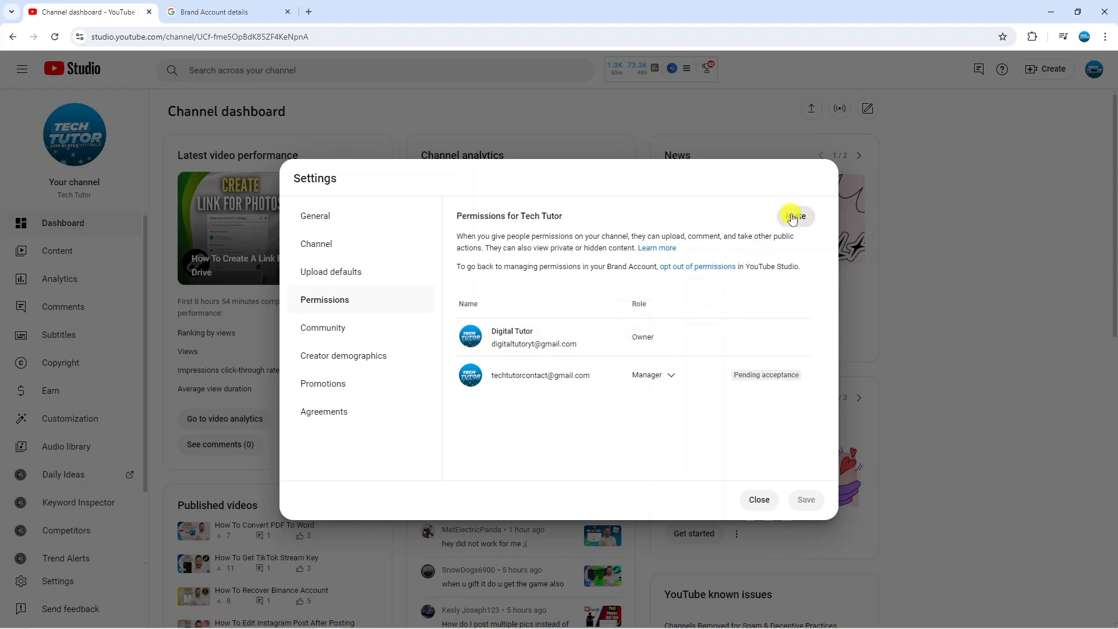
Invite the email starting 'techtuto' with Manager access.
click(794, 216)
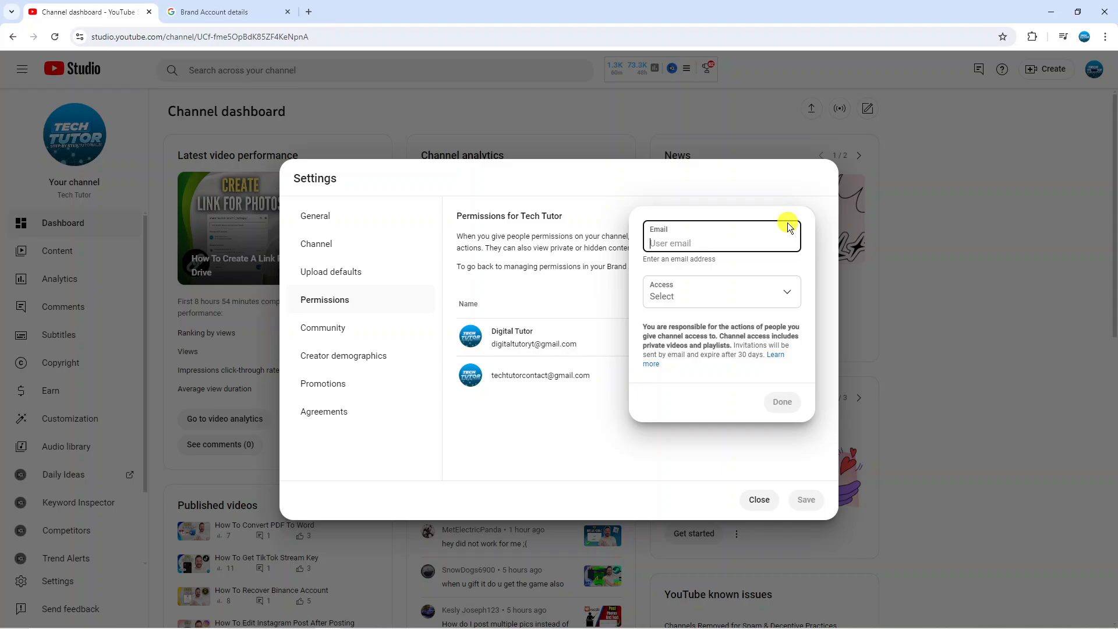
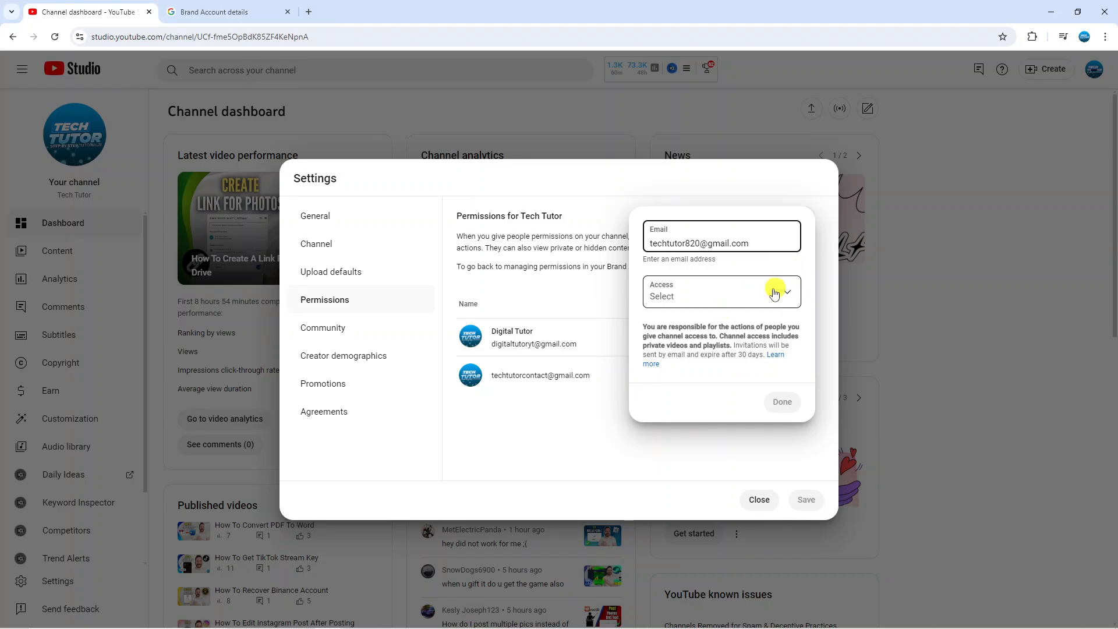
click(721, 291)
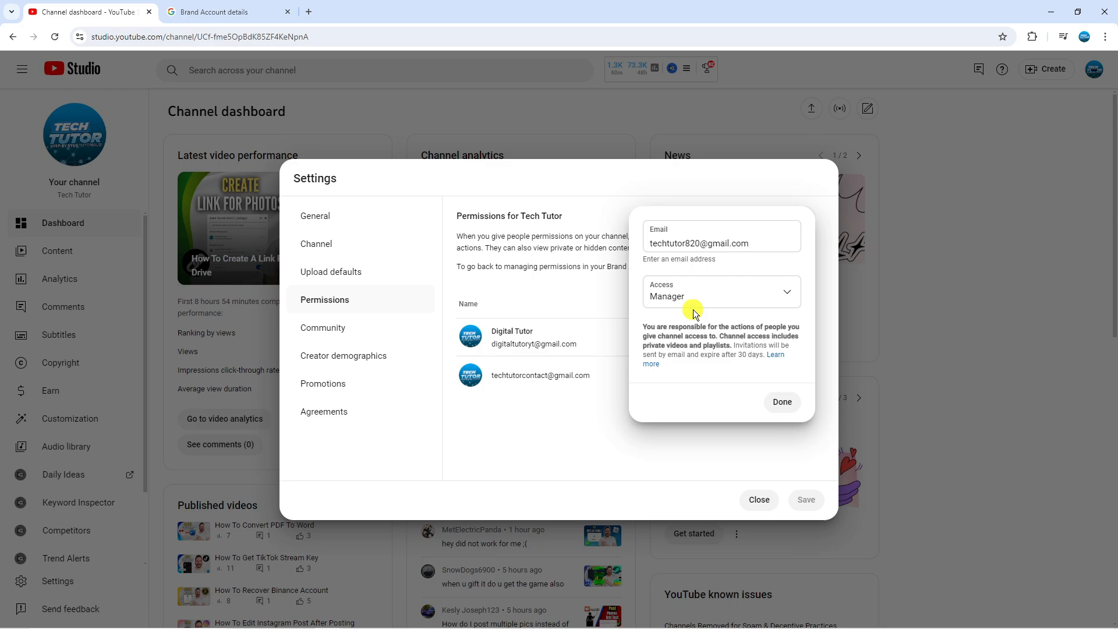
click(782, 402)
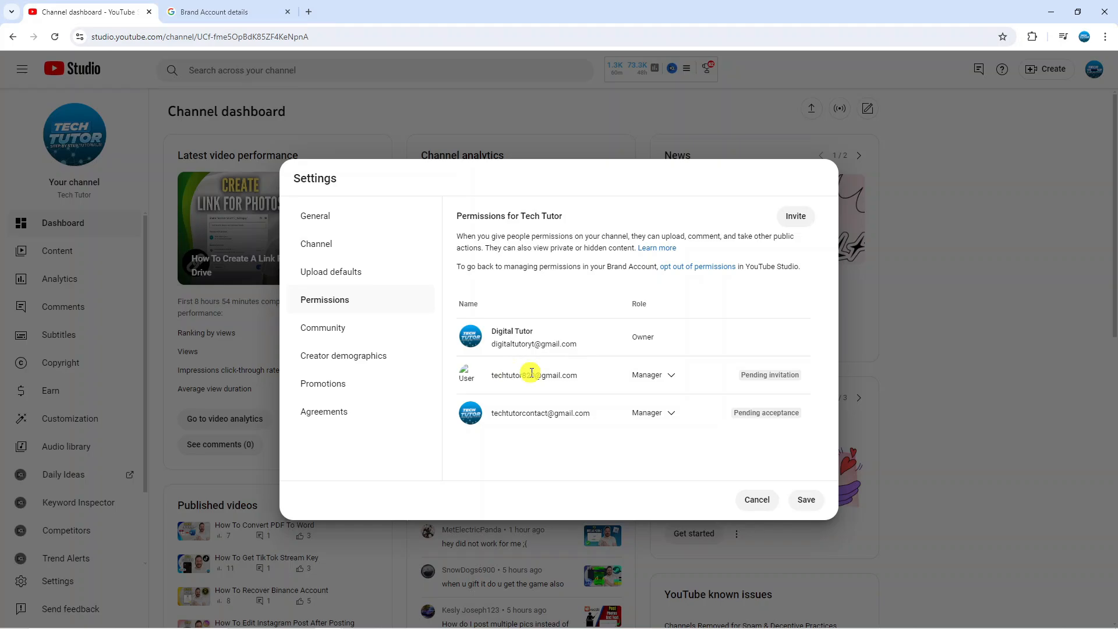
mouse_move(708, 382)
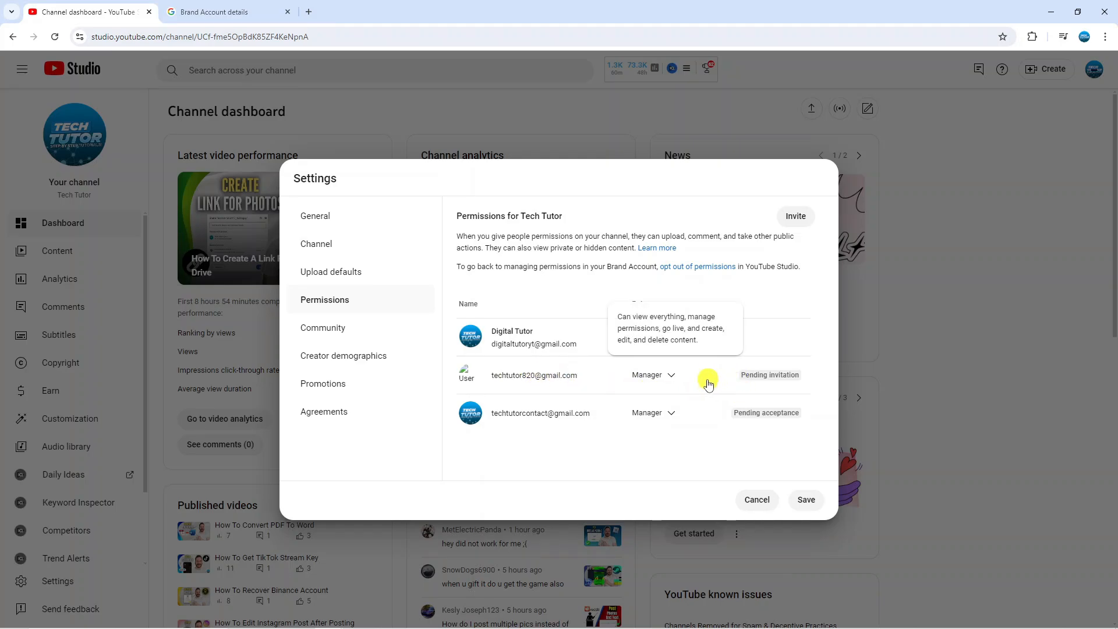
mouse_move(728, 366)
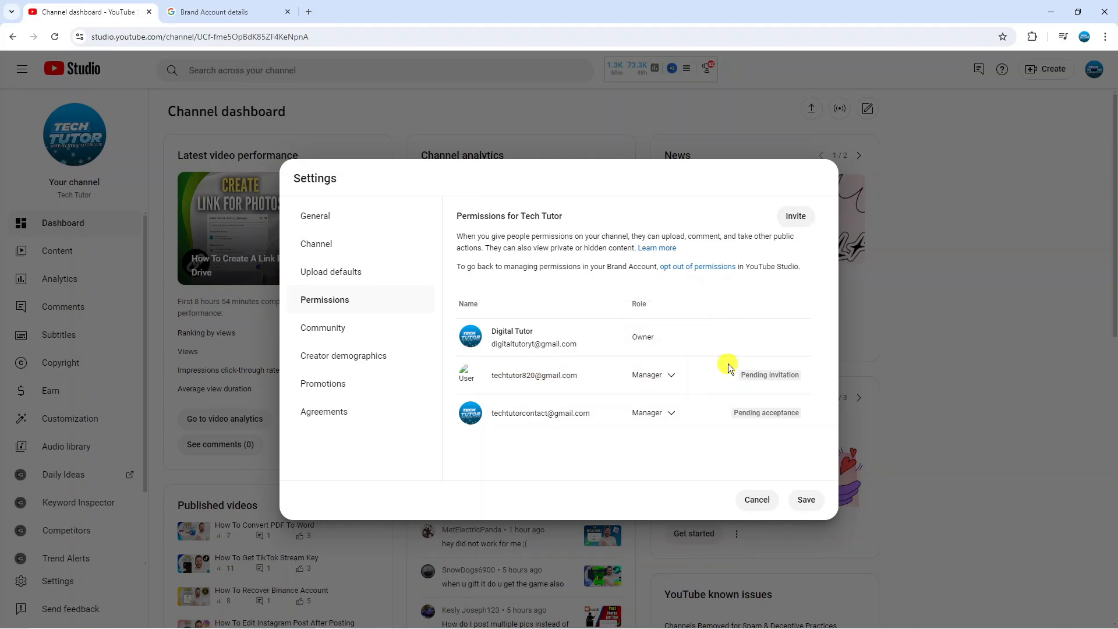
mouse_move(726, 369)
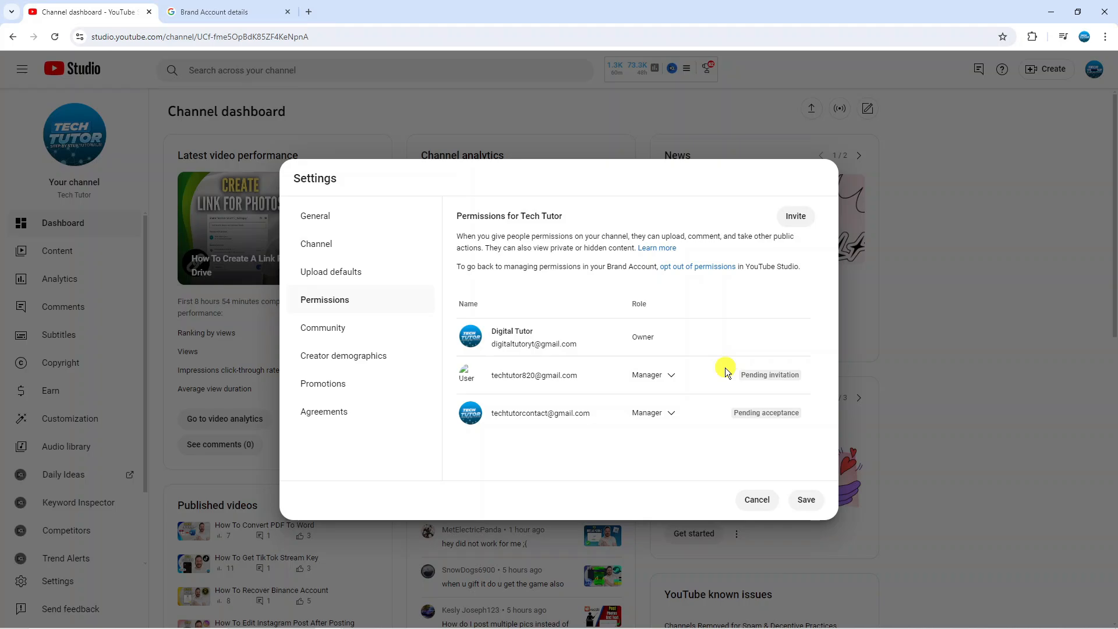
mouse_move(661, 453)
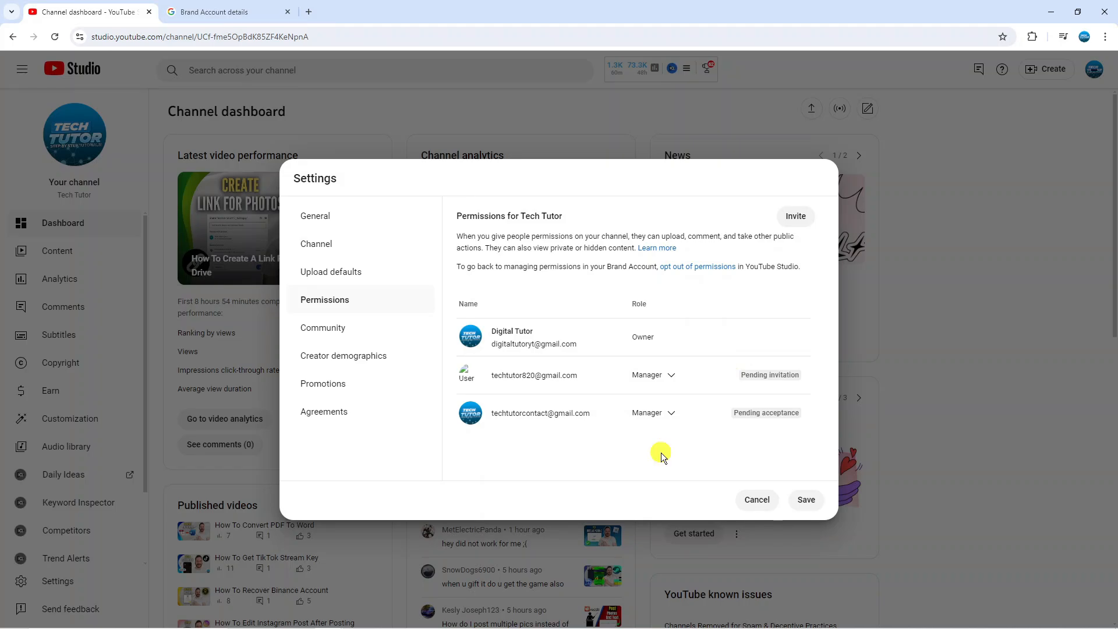